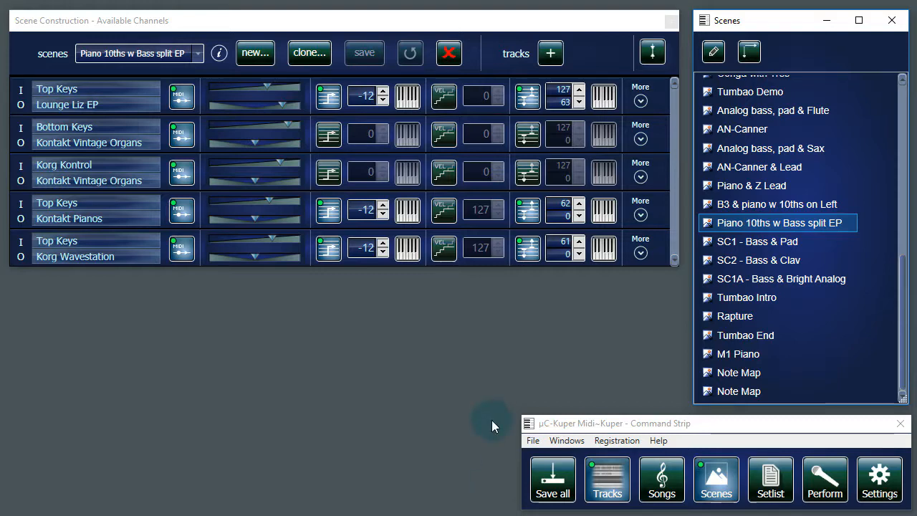
{"action": "mouse_move", "coordinate": [203, 98]}
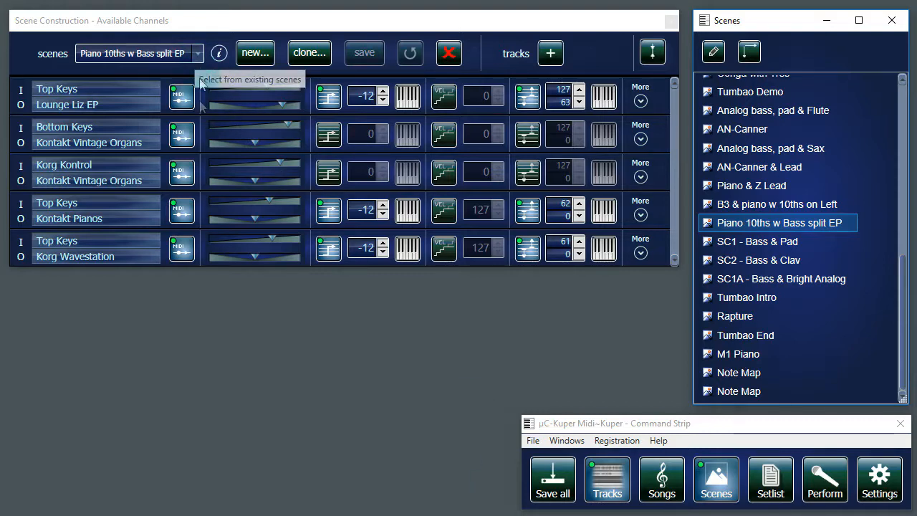
{"action": "mouse_move", "coordinate": [217, 341]}
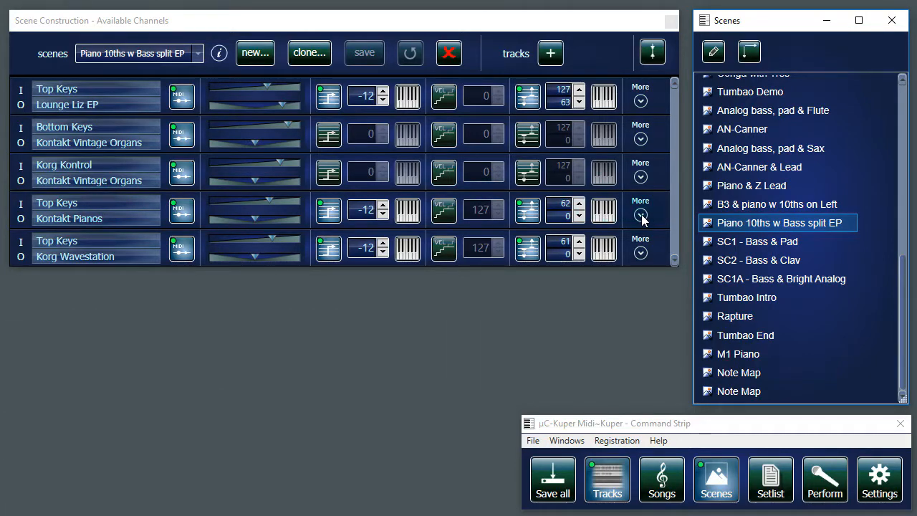
Expand the Kontakt Pianos track and bring up its Interval Generator settings (G Major, 9 steps)
{"action": "left_click", "coordinate": [639, 217]}
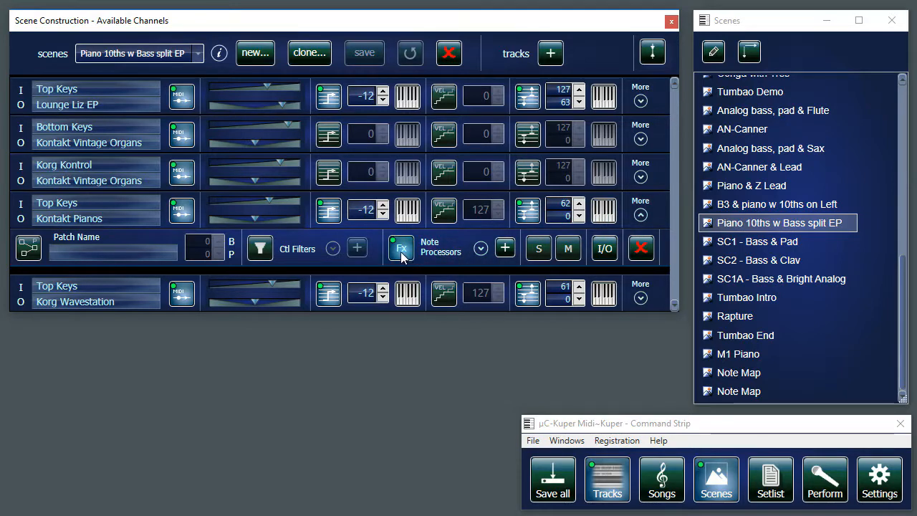
{"action": "left_click", "coordinate": [482, 248]}
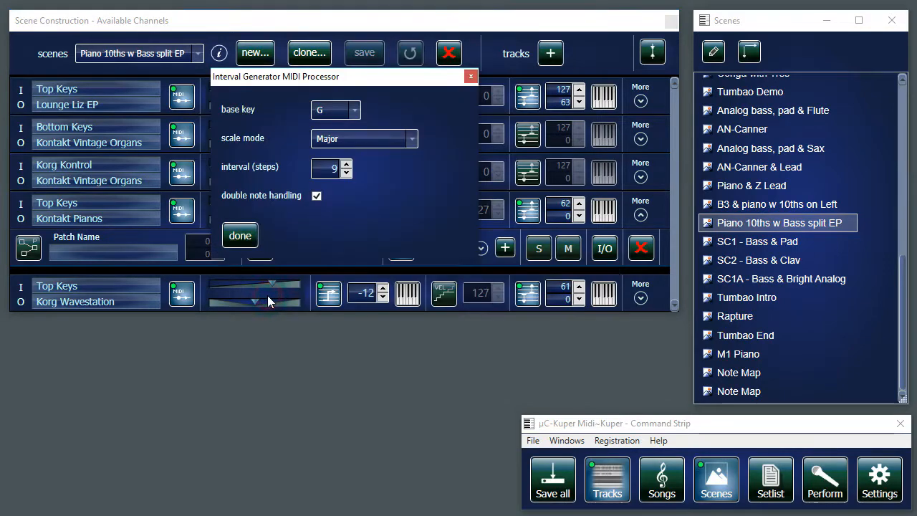
{"action": "left_click_drag", "start_coordinate": [286, 77], "coordinate": [351, 300]}
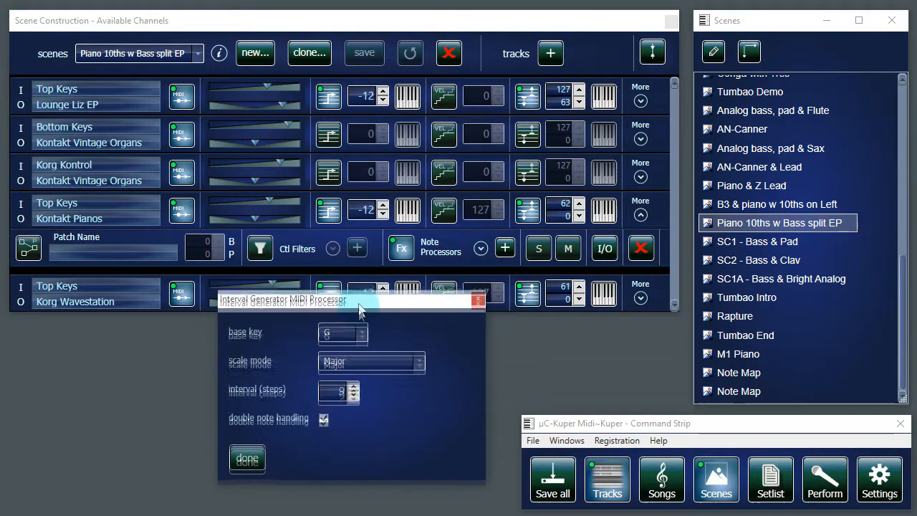
{"action": "left_click_drag", "start_coordinate": [351, 300], "coordinate": [351, 324]}
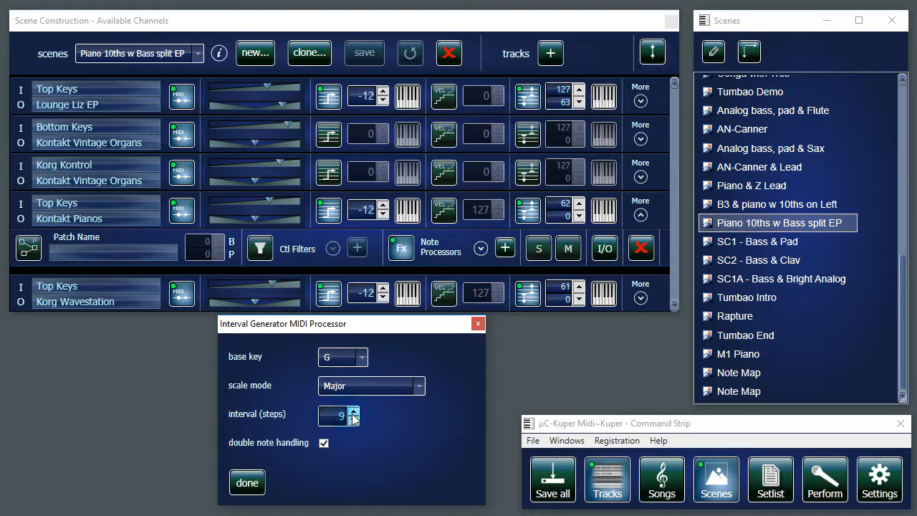
{"action": "mouse_move", "coordinate": [320, 370]}
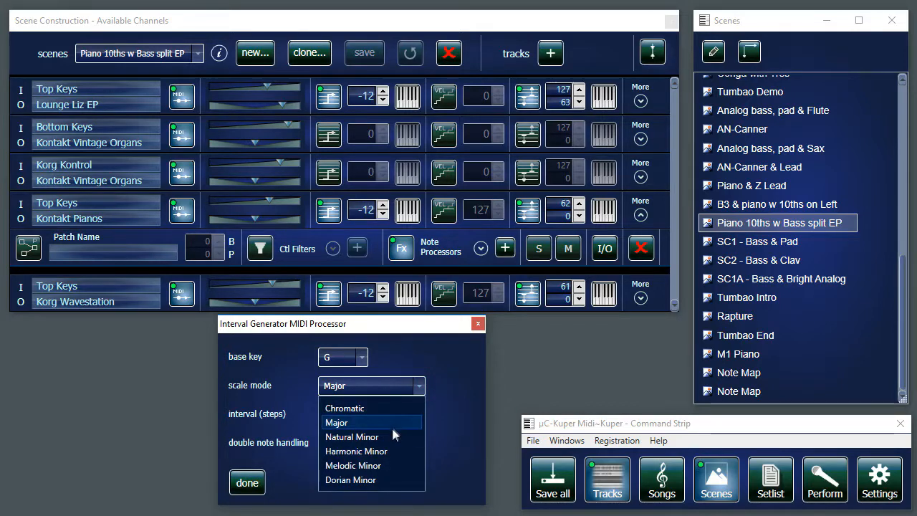
Switch the scale to Harmonic Minor, try base key A, return to G, and finish
{"action": "left_click", "coordinate": [355, 450]}
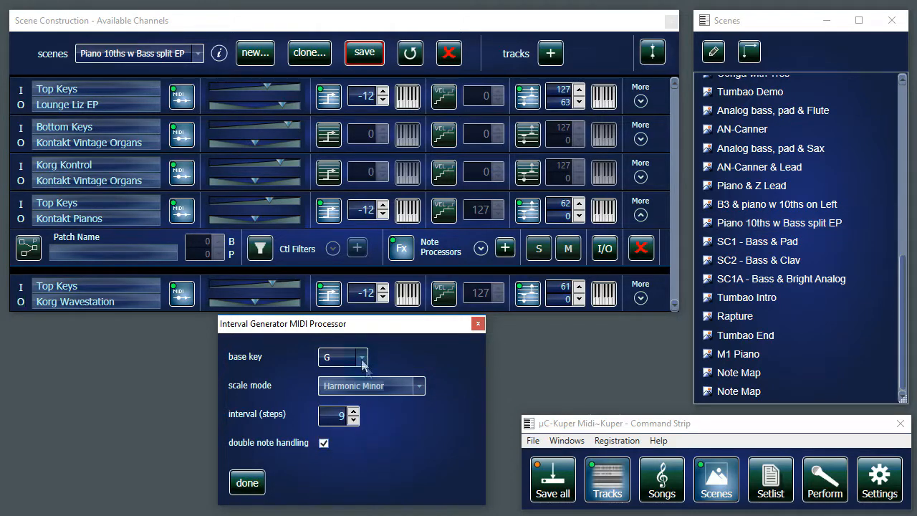
{"action": "left_click", "coordinate": [361, 357]}
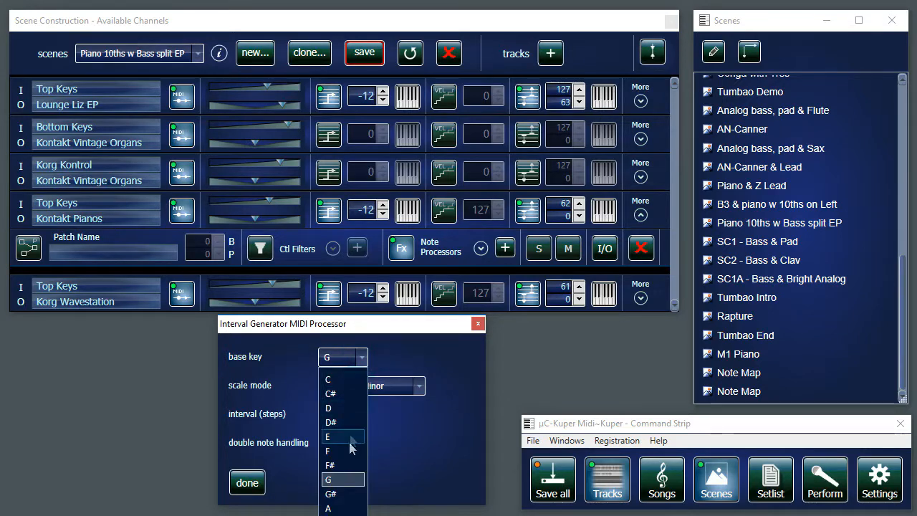
{"action": "left_click", "coordinate": [328, 509]}
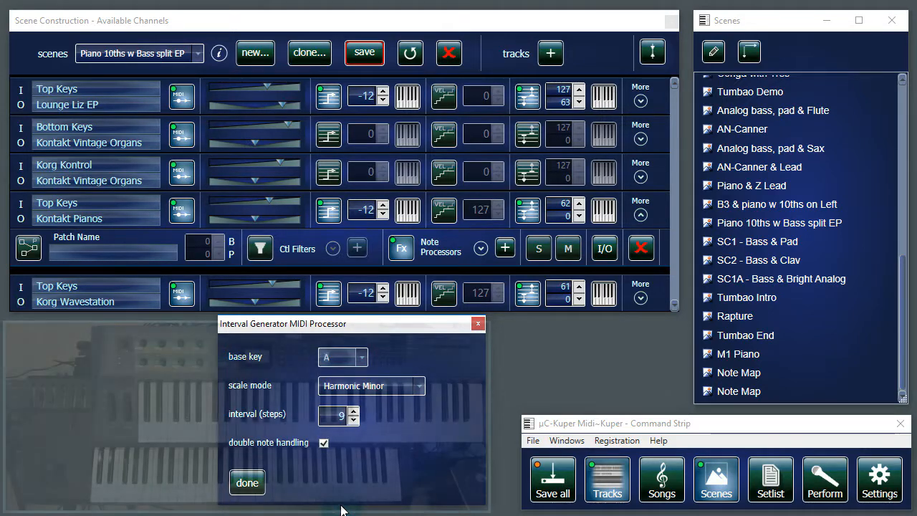
{"action": "left_click", "coordinate": [247, 482]}
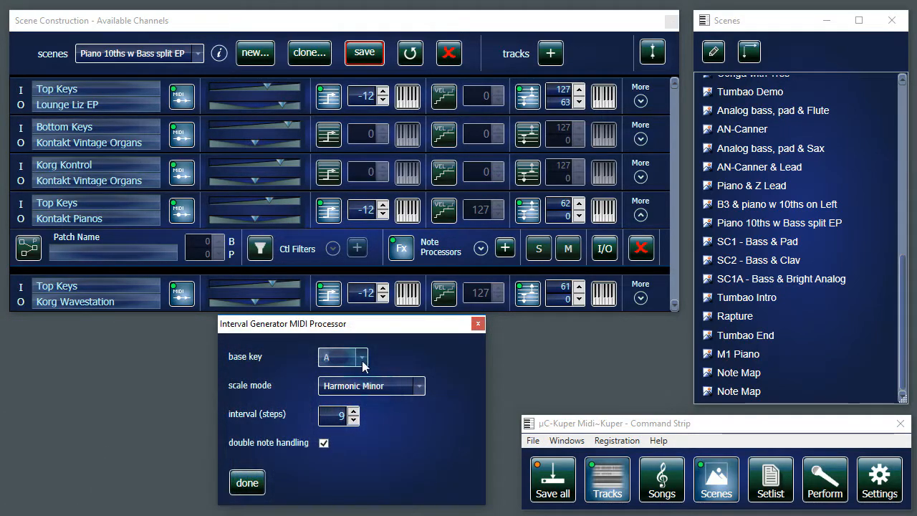
{"action": "left_click", "coordinate": [361, 357]}
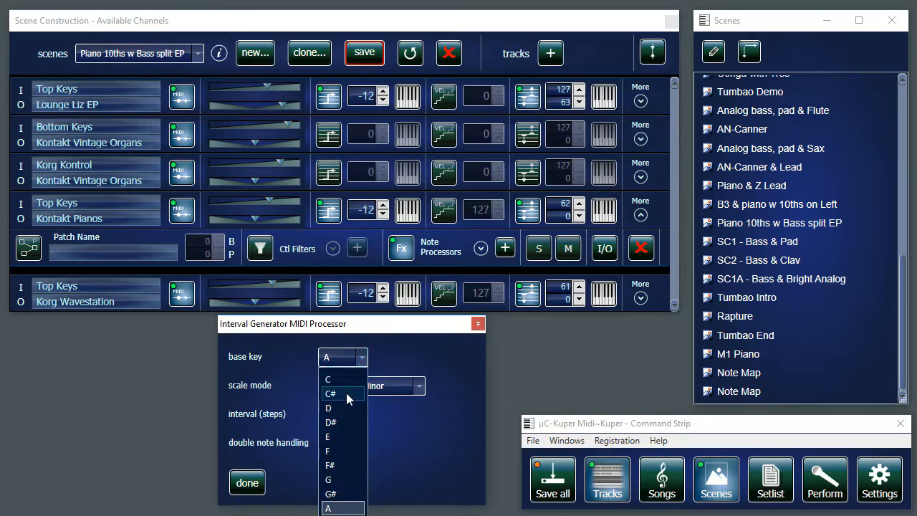
{"action": "left_click", "coordinate": [330, 479]}
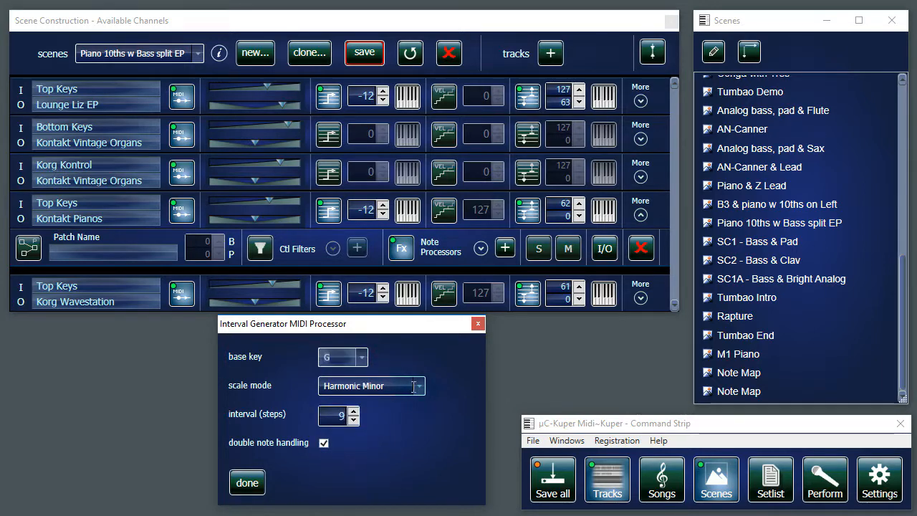
{"action": "left_click", "coordinate": [418, 385]}
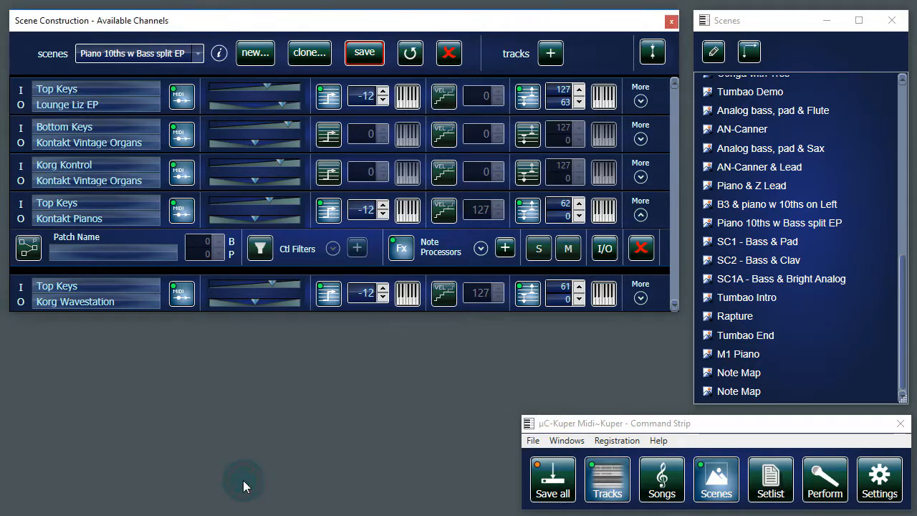
{"action": "mouse_move", "coordinate": [337, 339]}
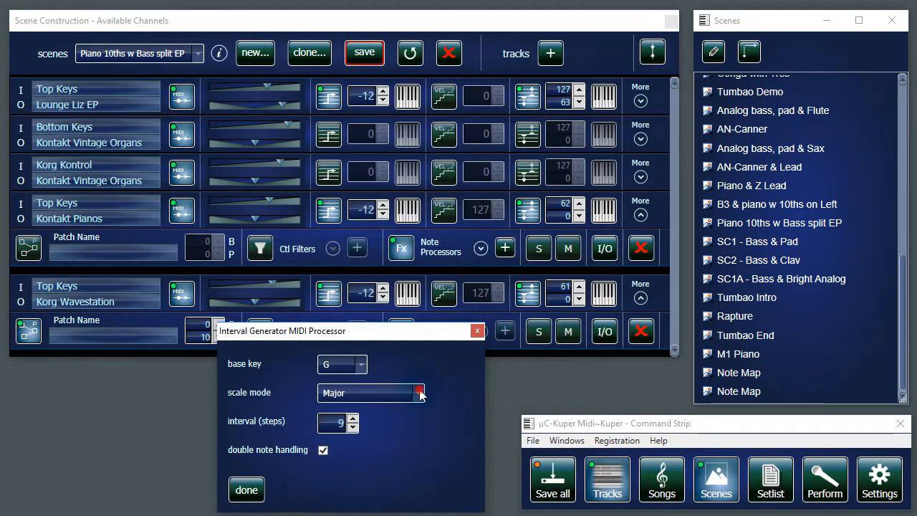
Keep the Wavestation Interval Generator at G Major and close its settings unchanged
{"action": "left_click", "coordinate": [419, 392]}
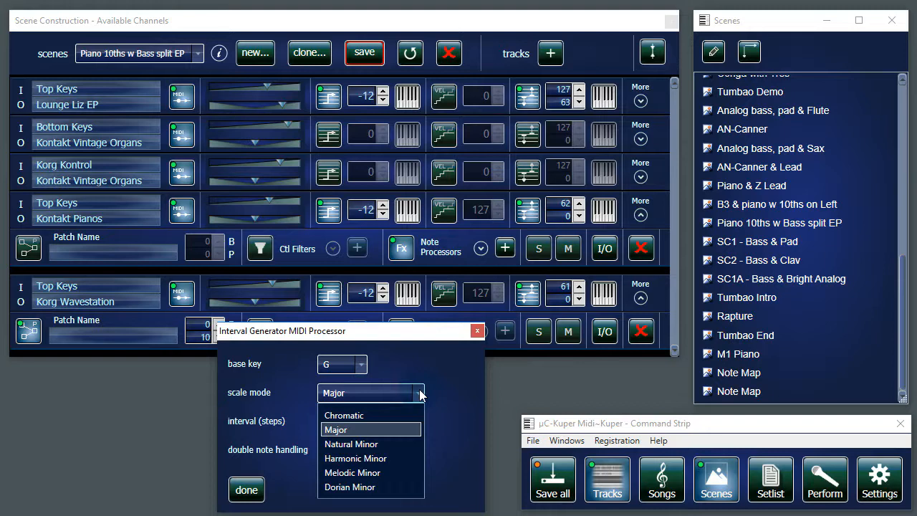
{"action": "left_click", "coordinate": [335, 430]}
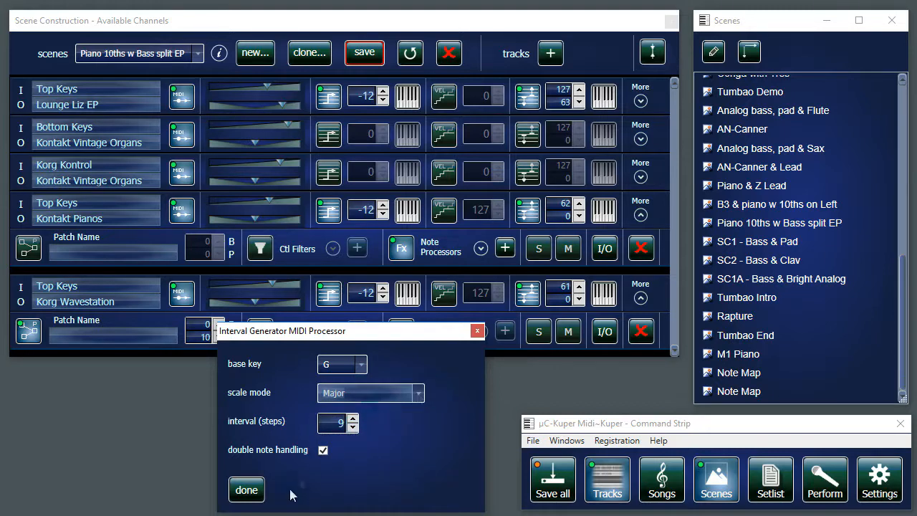
{"action": "left_click", "coordinate": [247, 490]}
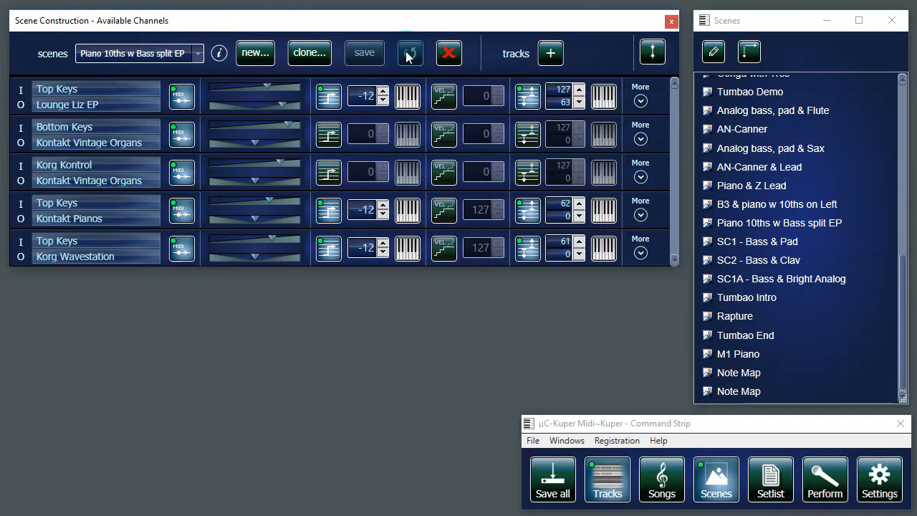
{"action": "mouse_move", "coordinate": [255, 53]}
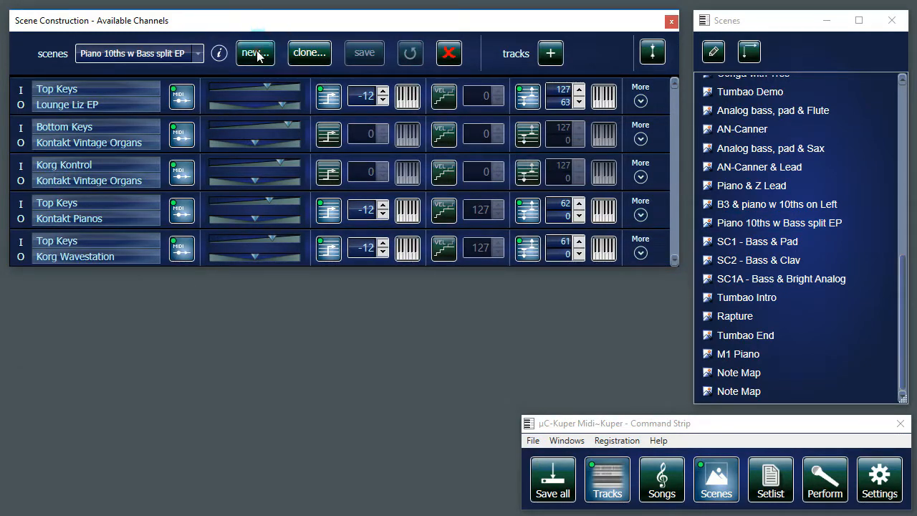
Create a new empty scene named 'Intervals Demo'
{"action": "left_click", "coordinate": [255, 53]}
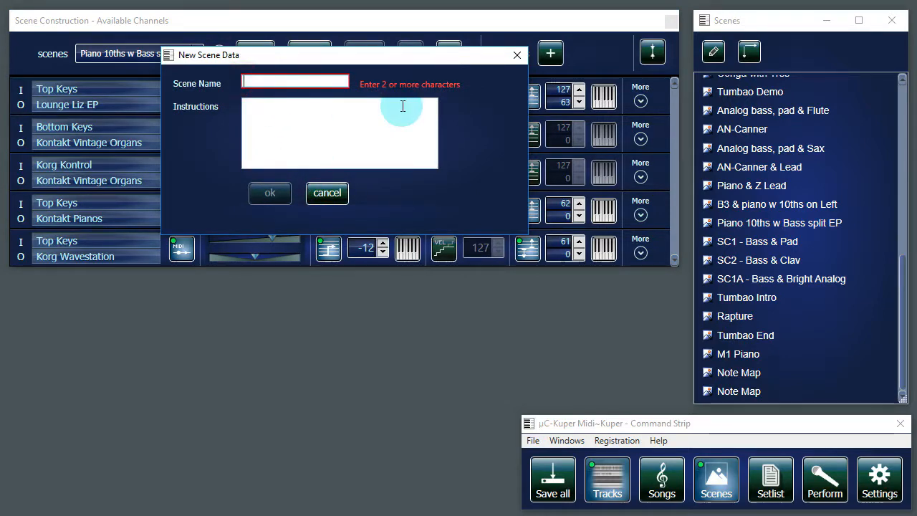
{"action": "type", "text": "Inte"}
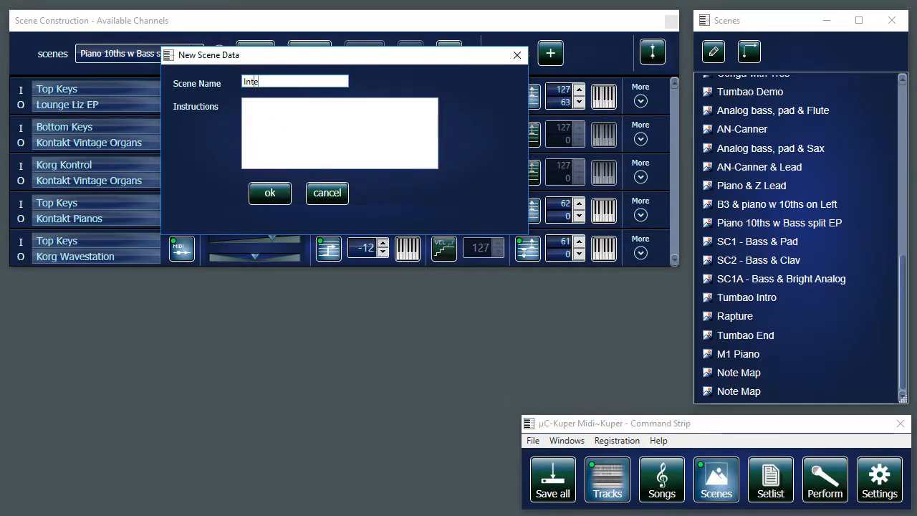
{"action": "type", "text": "rvals Demo"}
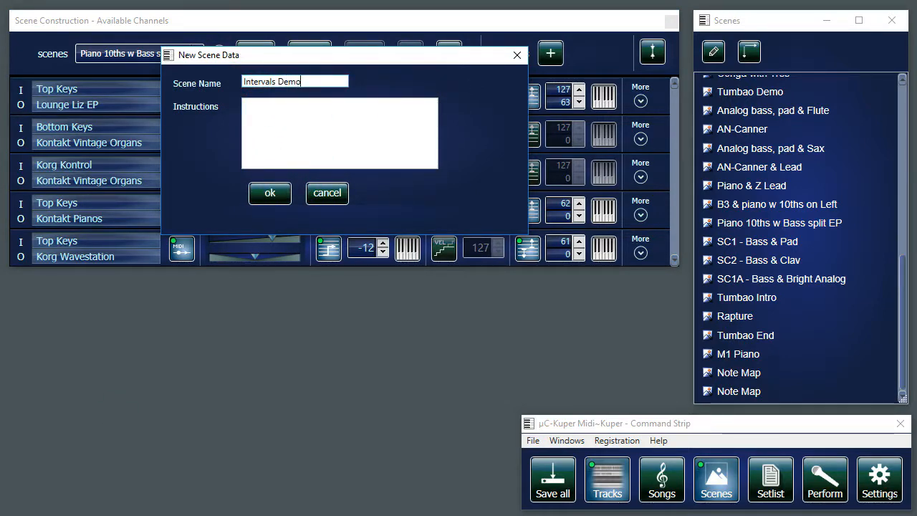
{"action": "left_click", "coordinate": [270, 192]}
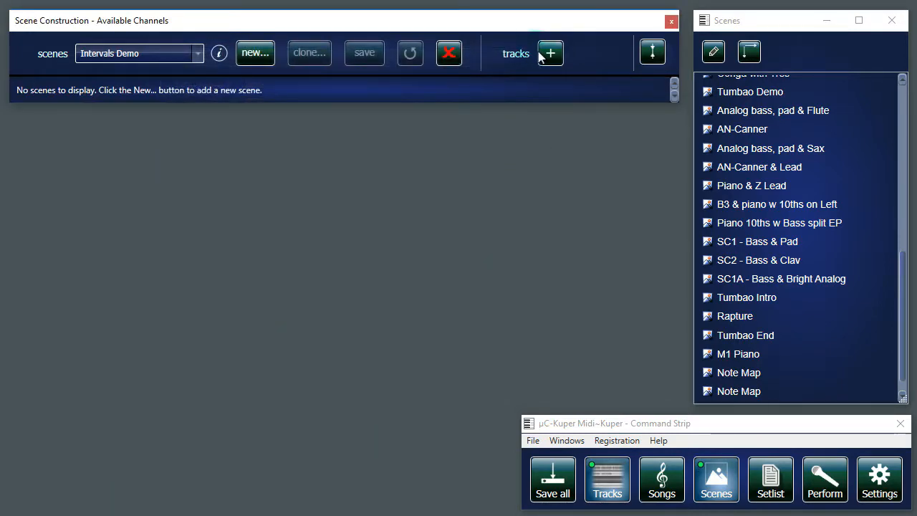
Add a Bottom Keys → TruePianos track and expand its detailed options
{"action": "left_click", "coordinate": [551, 53]}
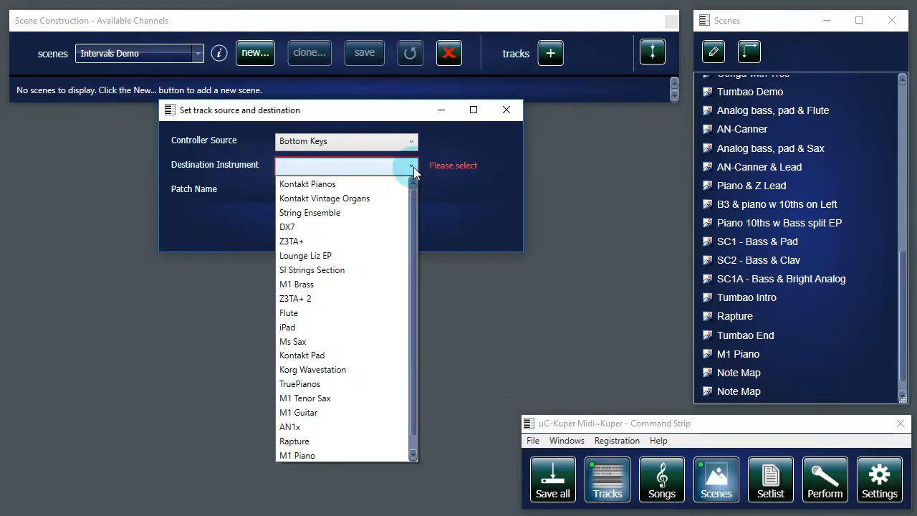
{"action": "left_click", "coordinate": [312, 355]}
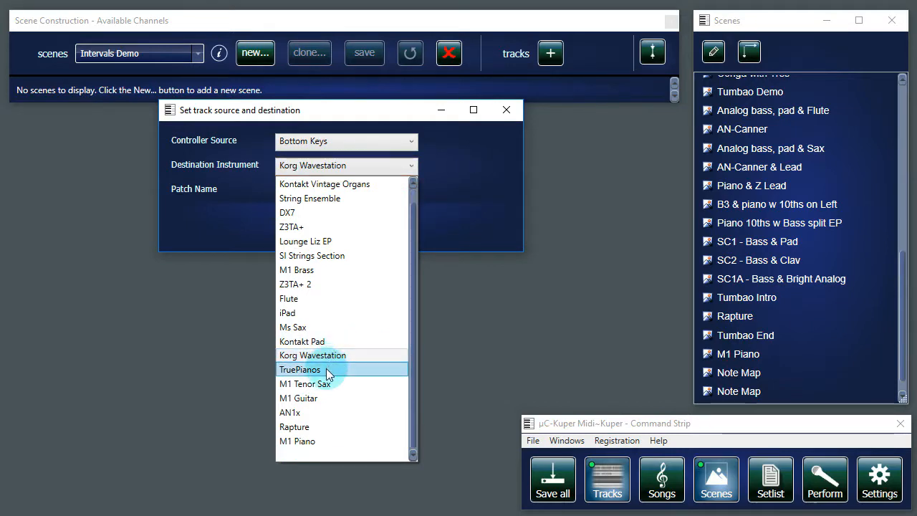
{"action": "left_click", "coordinate": [301, 370]}
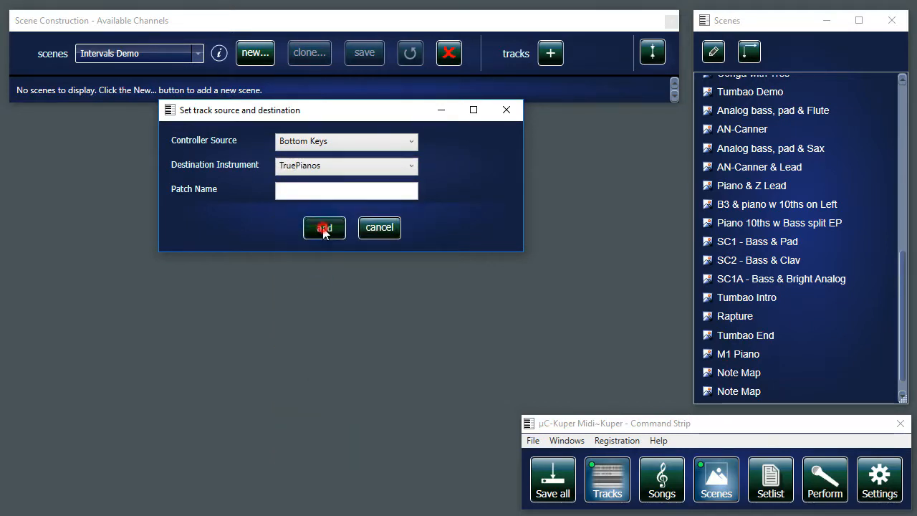
{"action": "left_click", "coordinate": [324, 226]}
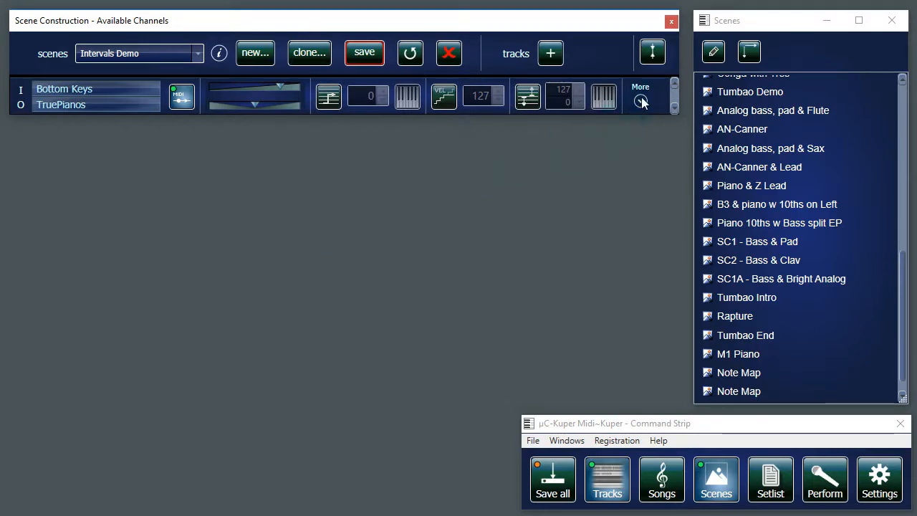
{"action": "left_click", "coordinate": [639, 91]}
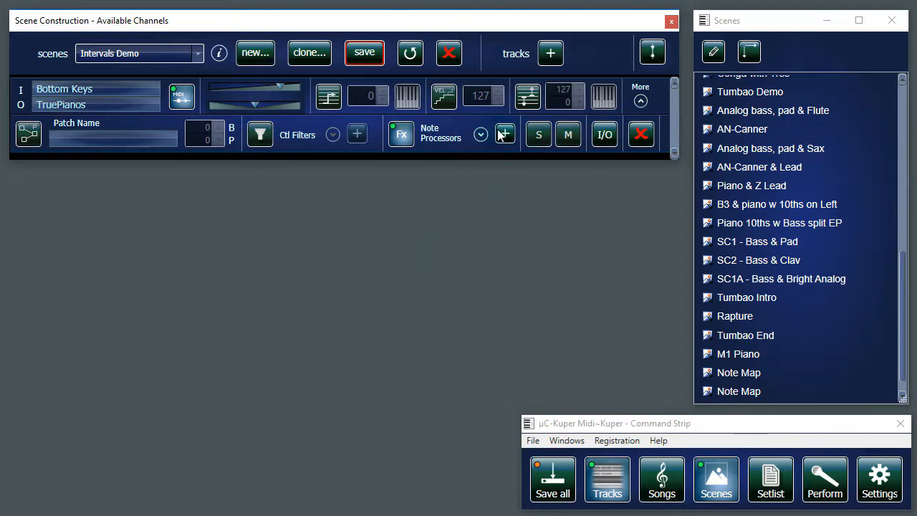
Attach an Interval Generator note processor to the TruePianos track
{"action": "left_click", "coordinate": [505, 134]}
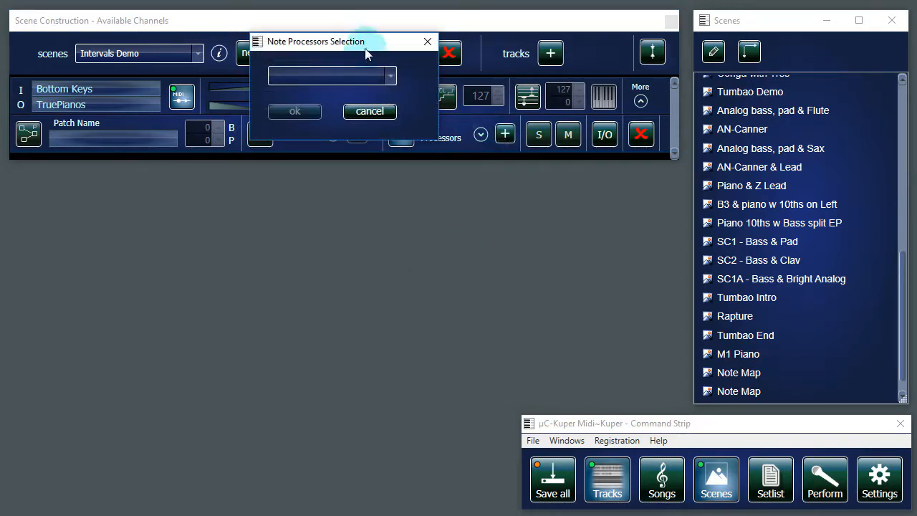
{"action": "left_click", "coordinate": [390, 75]}
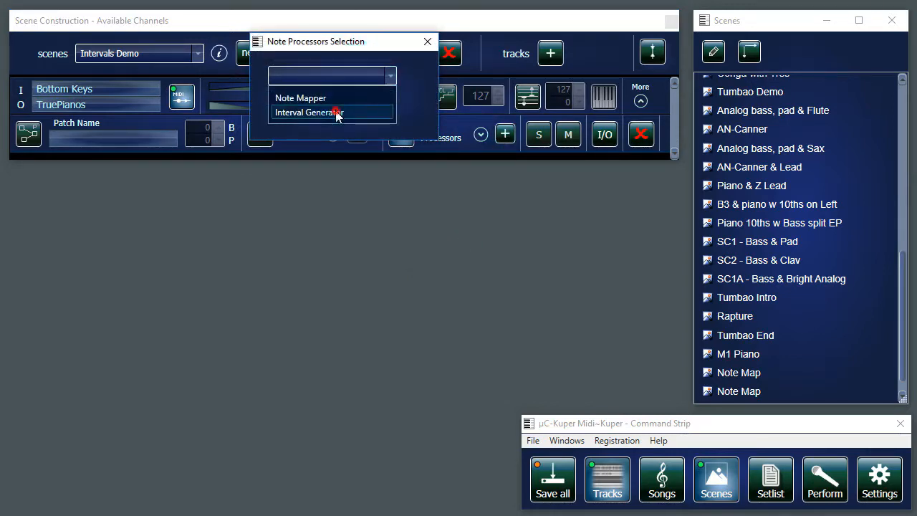
{"action": "left_click", "coordinate": [310, 112]}
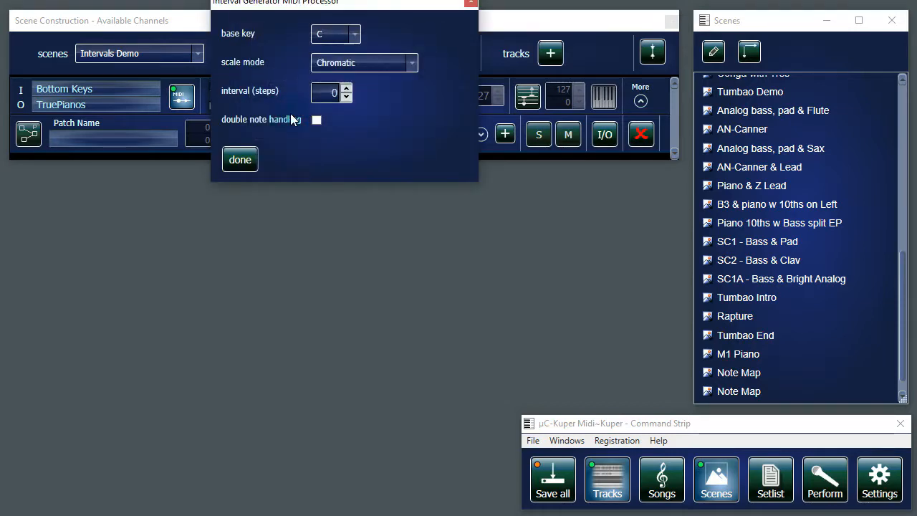
{"action": "left_click_drag", "start_coordinate": [275, 3], "coordinate": [304, 212]}
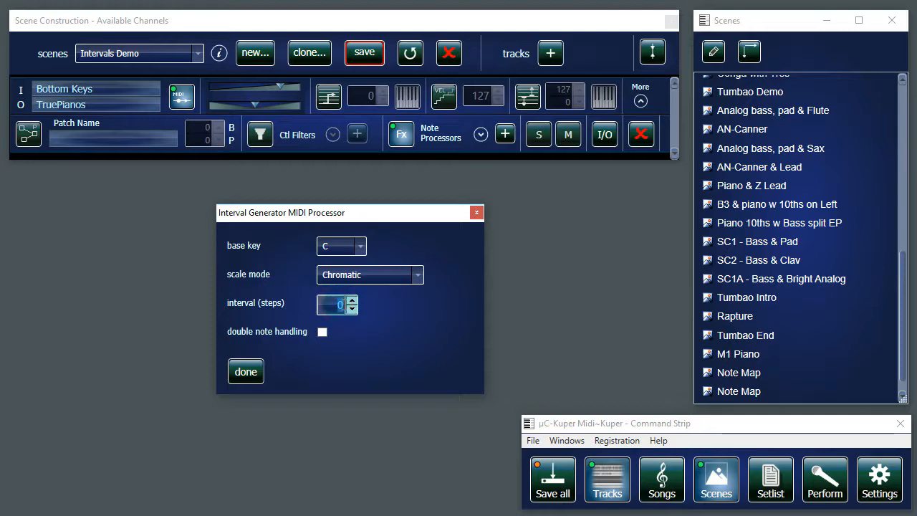
Set the interval to 24 steps, leave double note handling off, and finish
{"action": "left_click", "coordinate": [353, 300]}
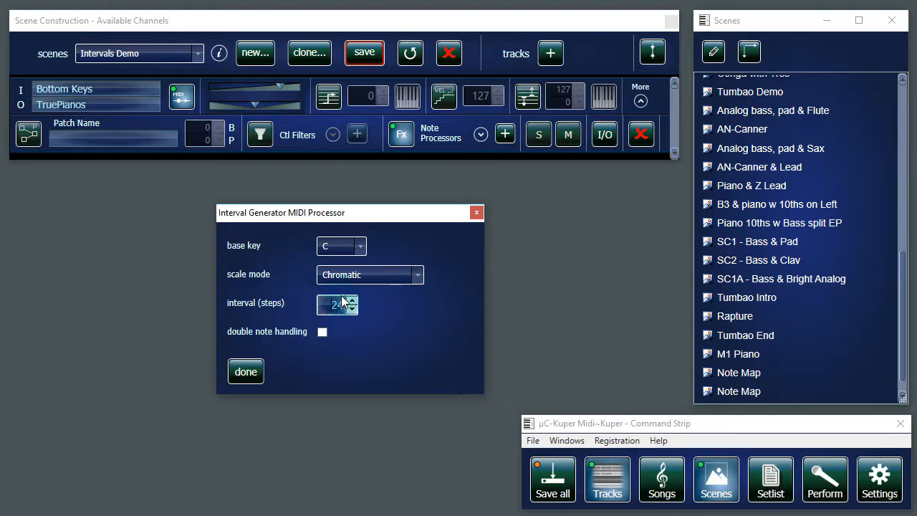
{"action": "left_click", "coordinate": [323, 333]}
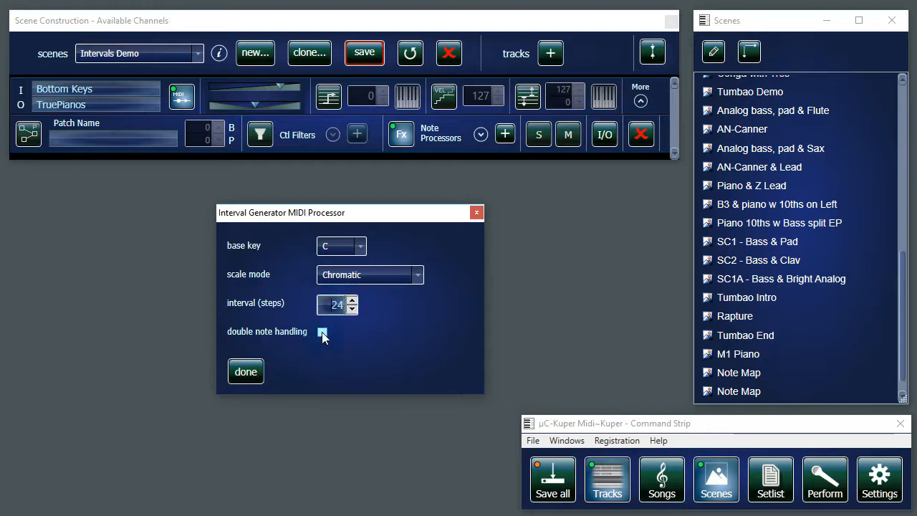
{"action": "left_click", "coordinate": [322, 332]}
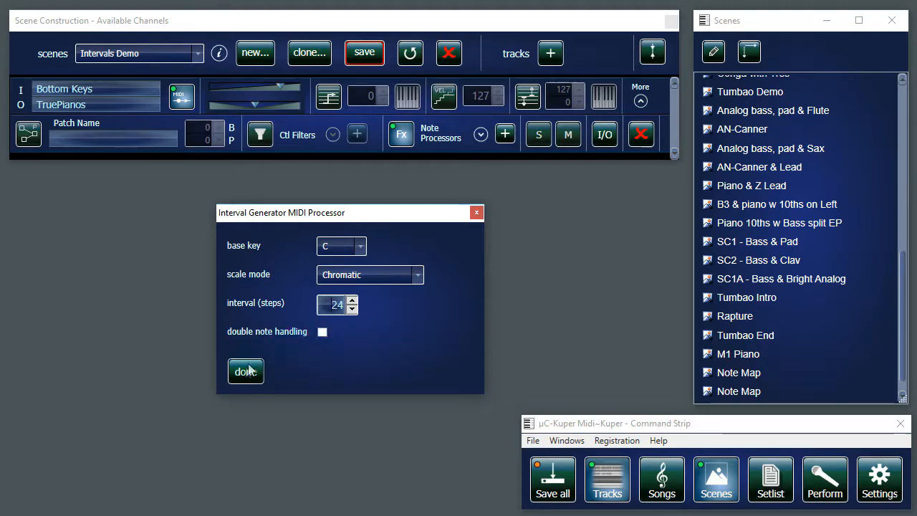
{"action": "left_click", "coordinate": [247, 371]}
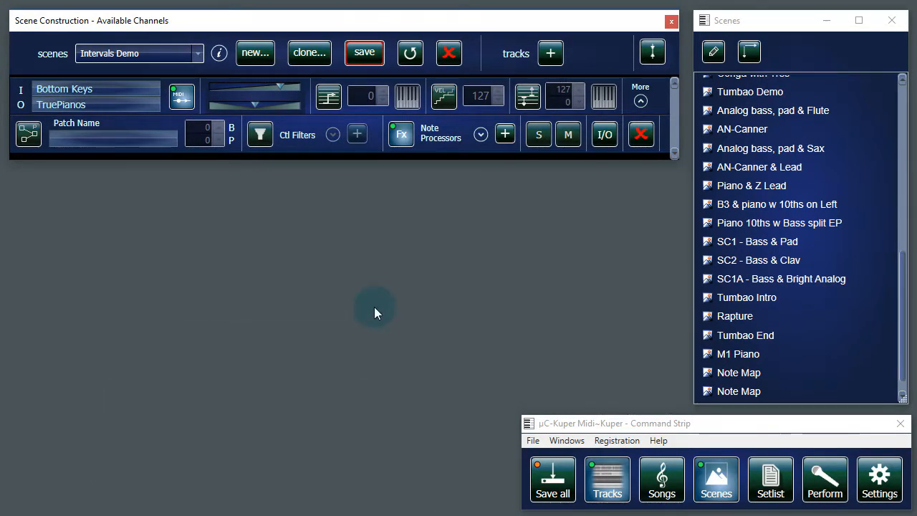
{"action": "mouse_move", "coordinate": [500, 164]}
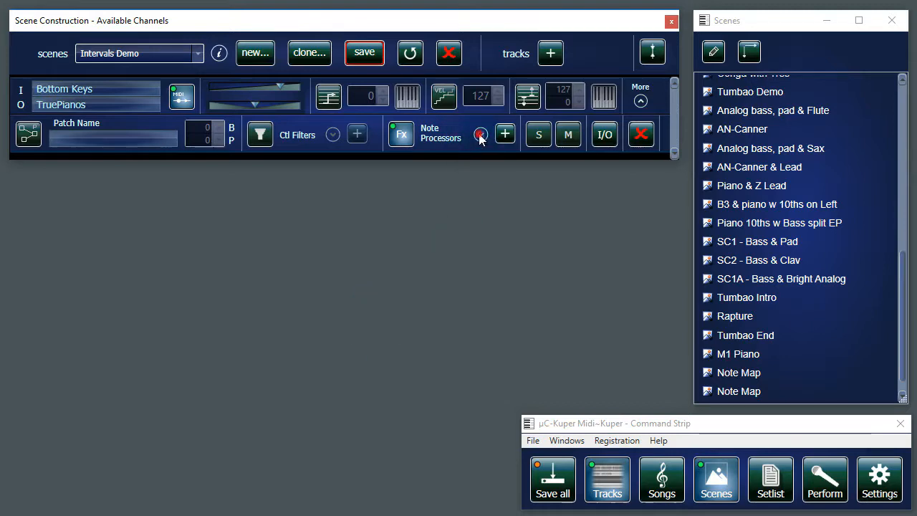
Reopen the Interval Generator and set it to base key A, Harmonic Minor
{"action": "left_click", "coordinate": [480, 135]}
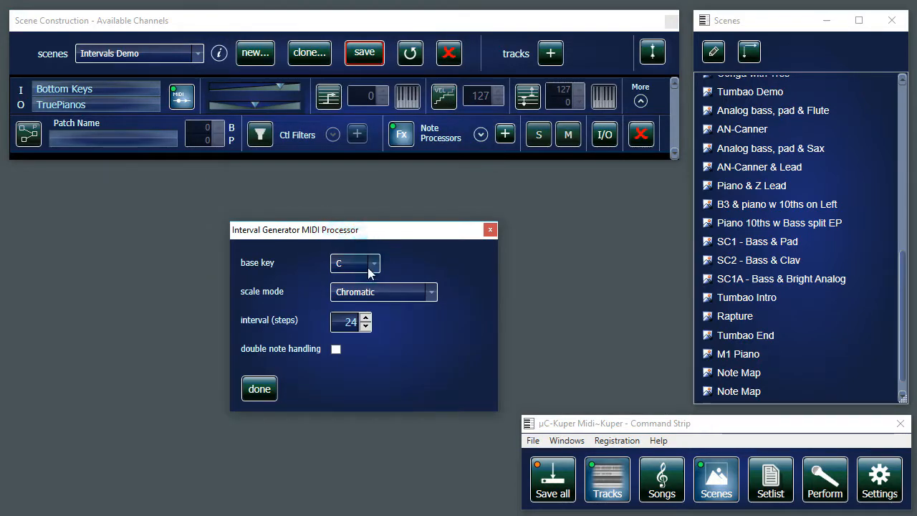
{"action": "left_click", "coordinate": [373, 264]}
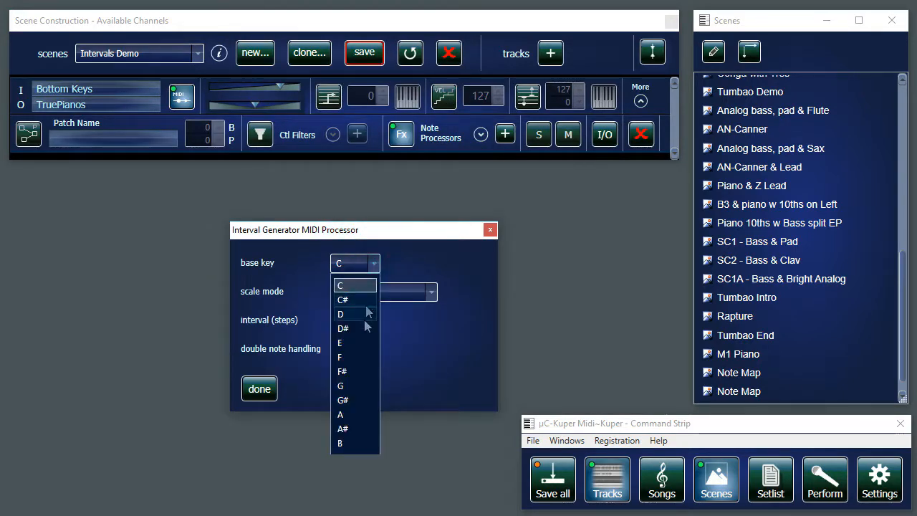
{"action": "left_click", "coordinate": [341, 415]}
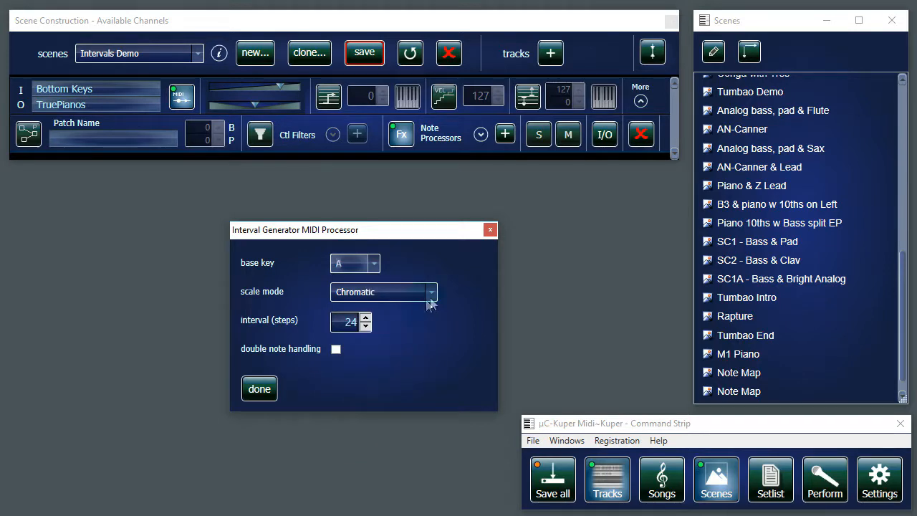
{"action": "left_click", "coordinate": [430, 292]}
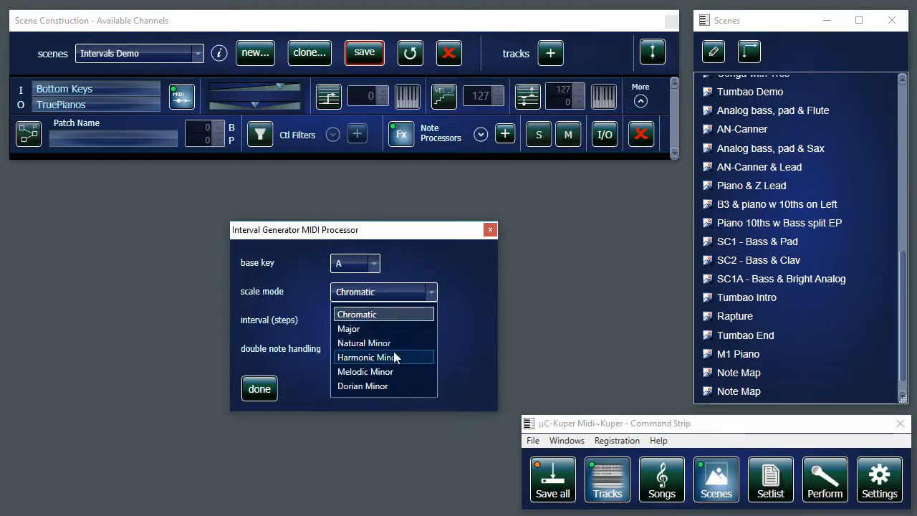
{"action": "left_click", "coordinate": [368, 357]}
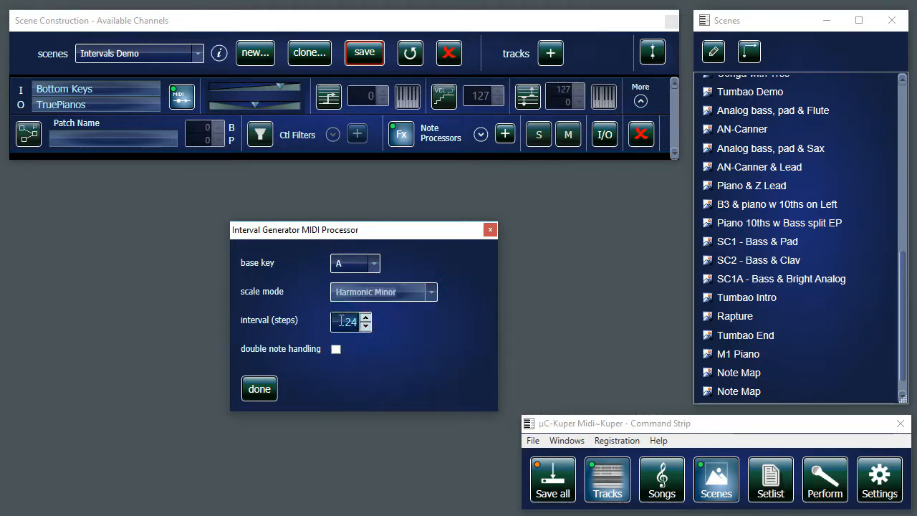
{"action": "left_click", "coordinate": [365, 327]}
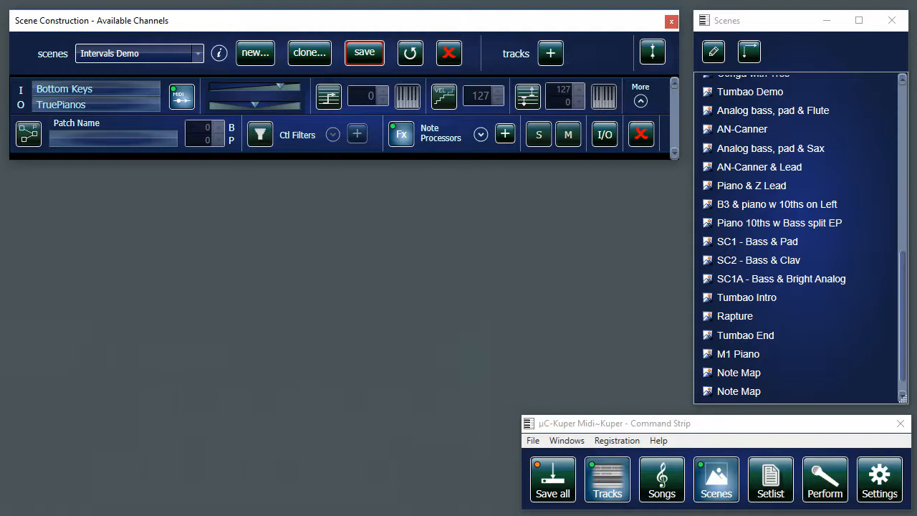
Activate the Rapture scene, then advance to Piano 10ths w Bass split EP
{"action": "left_click", "coordinate": [733, 317]}
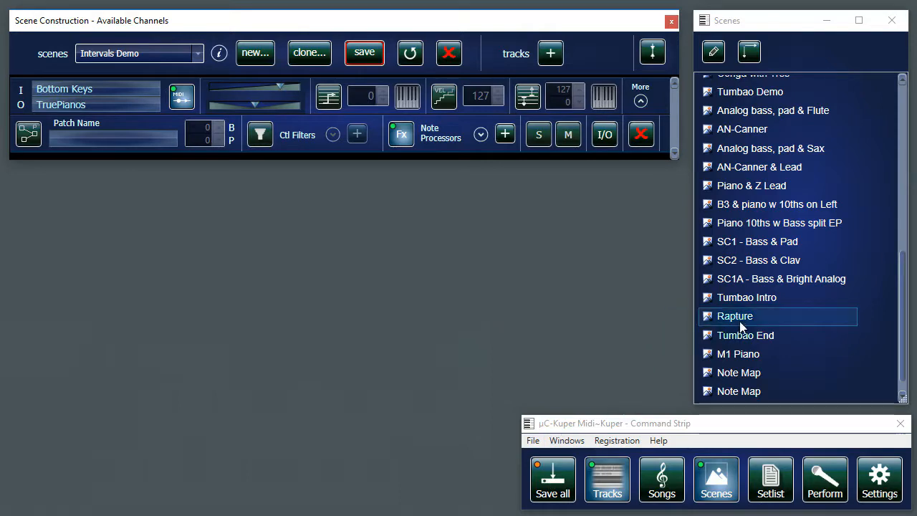
{"action": "left_click", "coordinate": [745, 336]}
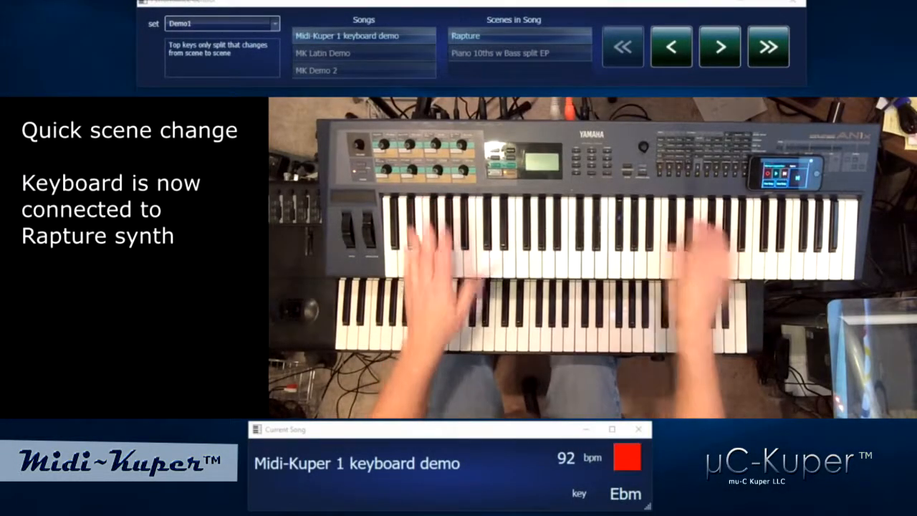
{"action": "left_click", "coordinate": [719, 46]}
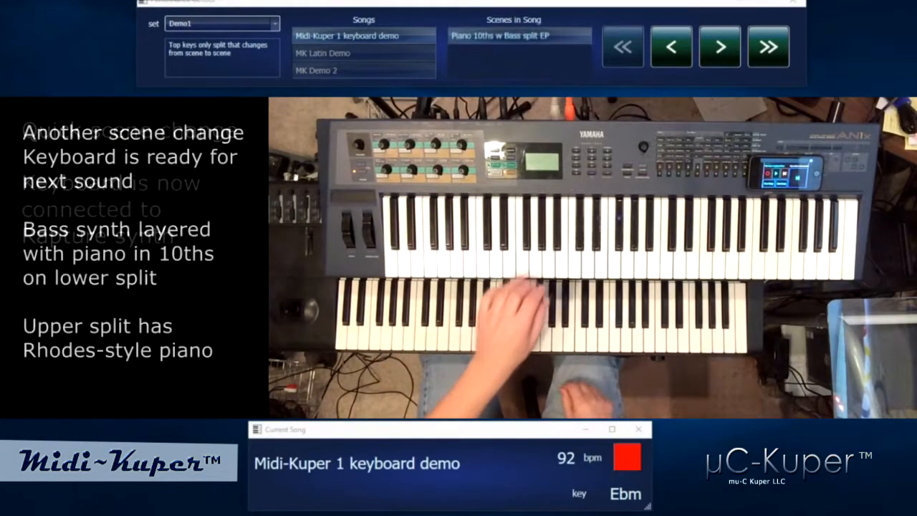